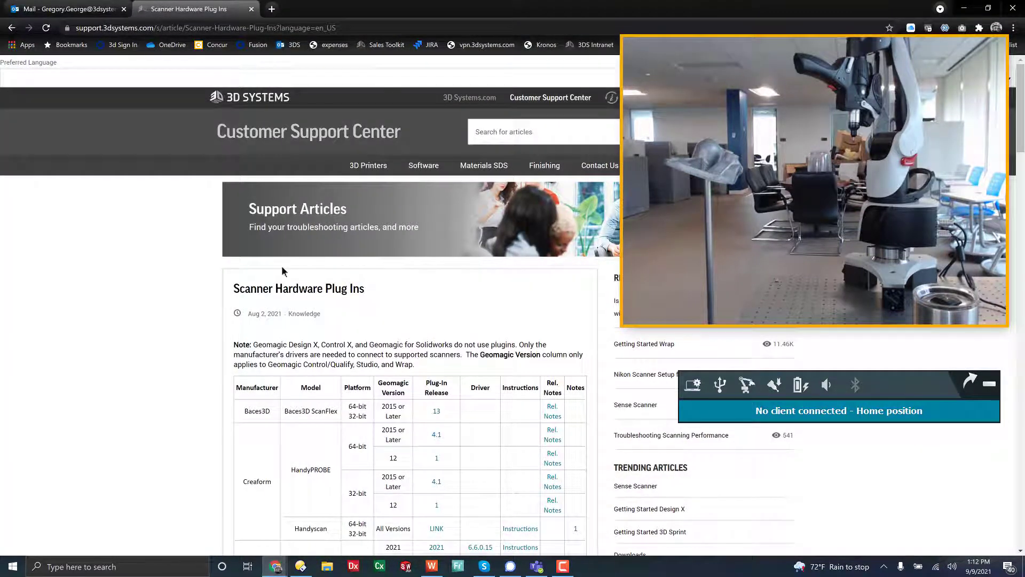
Step: Scroll the Scanner Hardware Plug Ins article down to the Hexagon Absolute SI & CMS Scanner rows
scroll(down, 3)
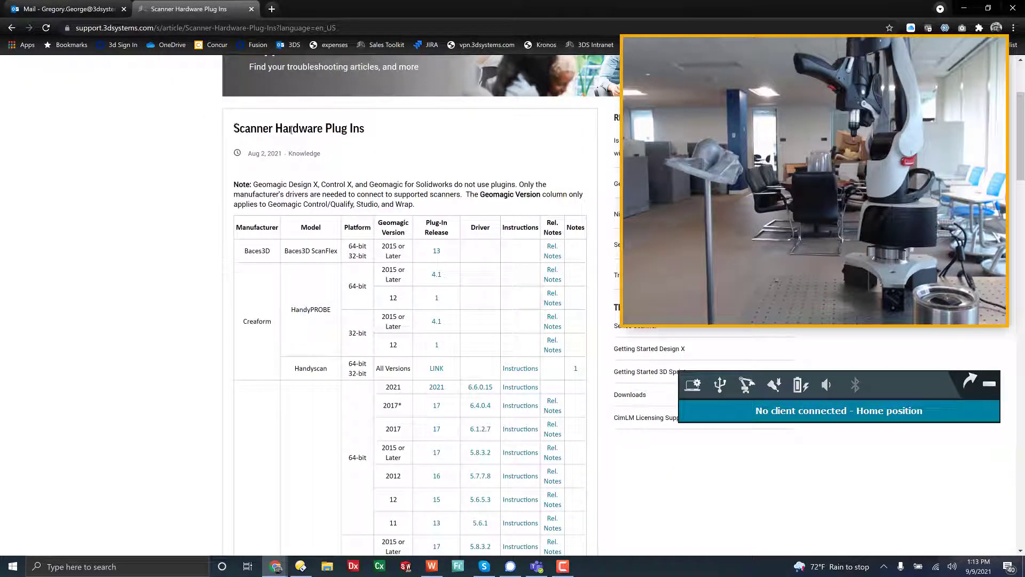
scroll(down, 3)
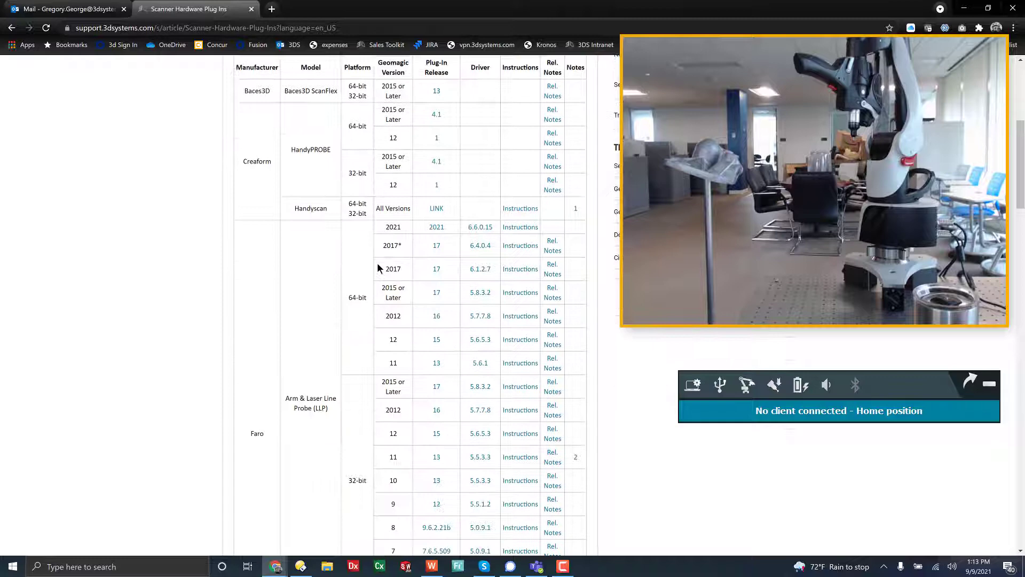
scroll(down, 3)
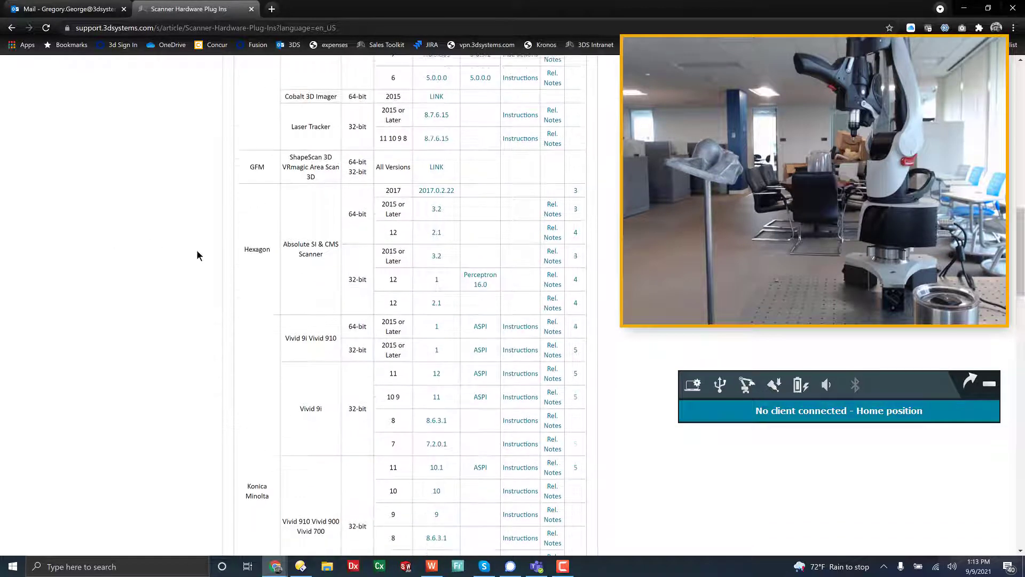
scroll(down, 3)
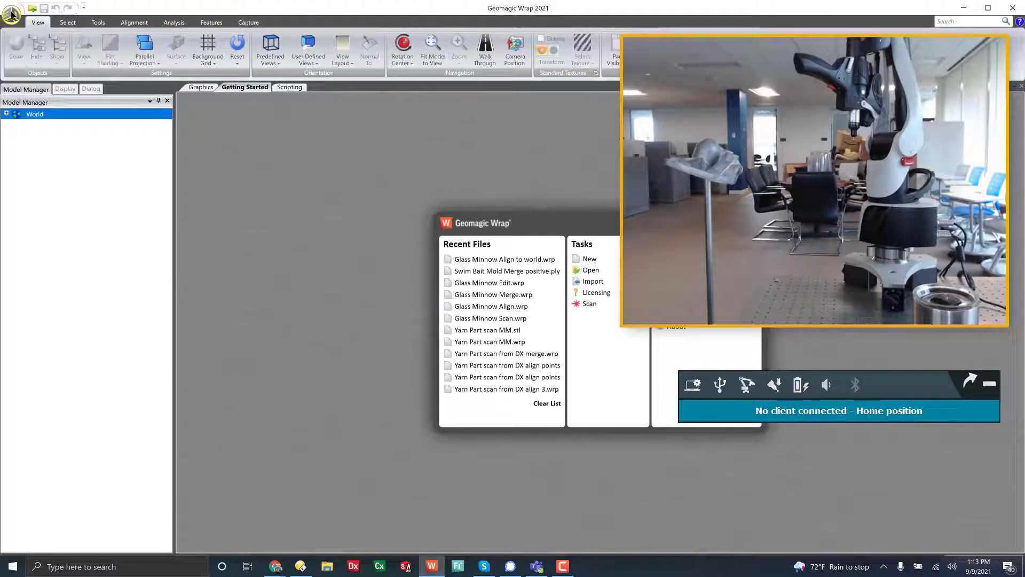
Step: Confirm Hexagon Absolute SI (2017.0.2.22) is the Hard Probing and Scanning plug-in under Digitizers options
click(12, 13)
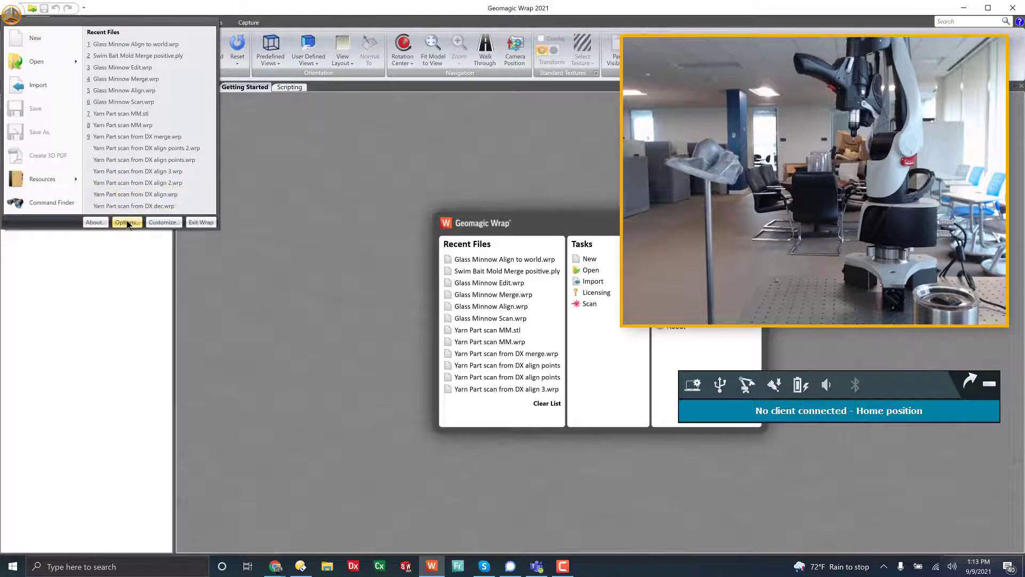
mouse_move(163, 221)
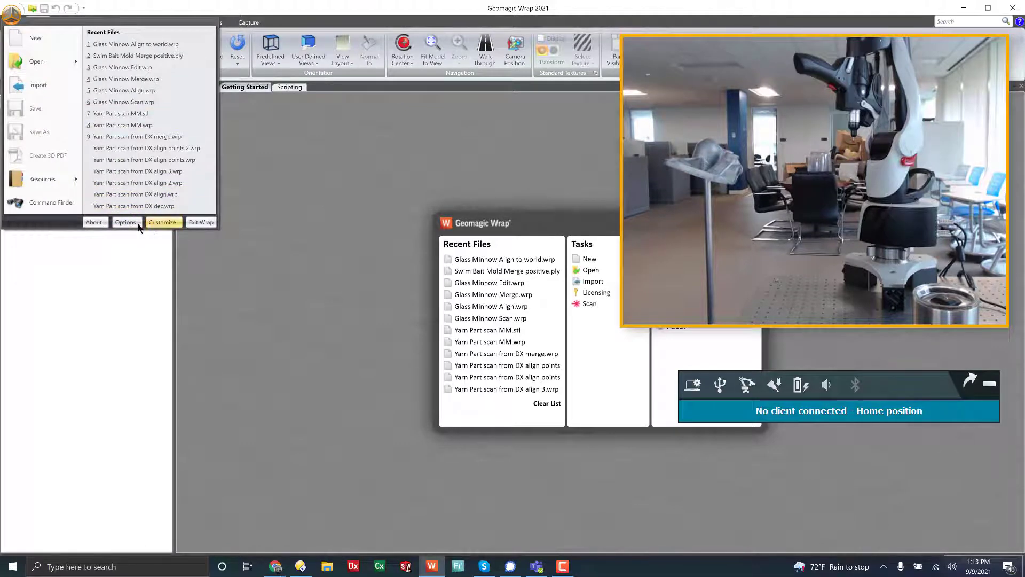
click(125, 222)
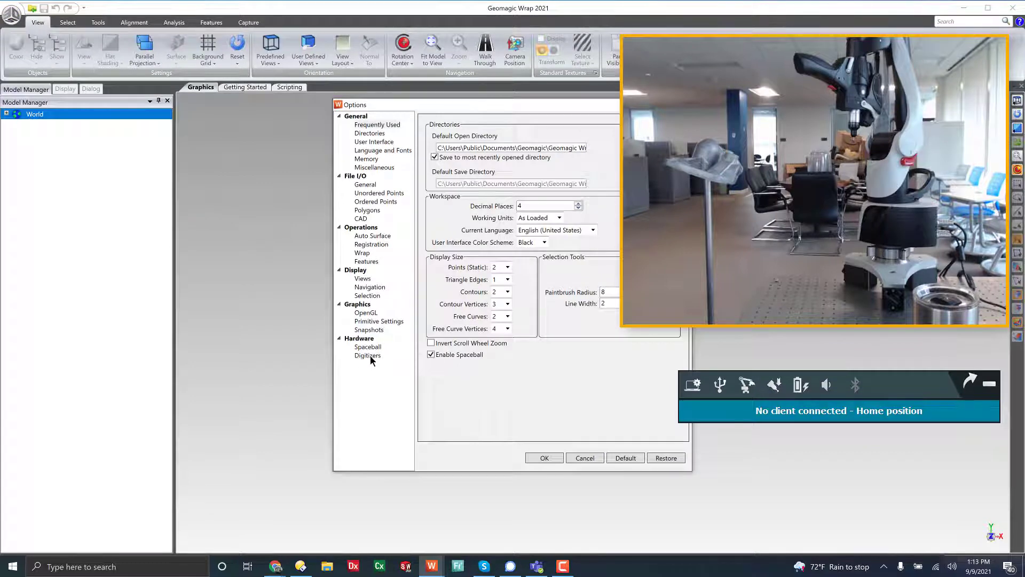
click(367, 355)
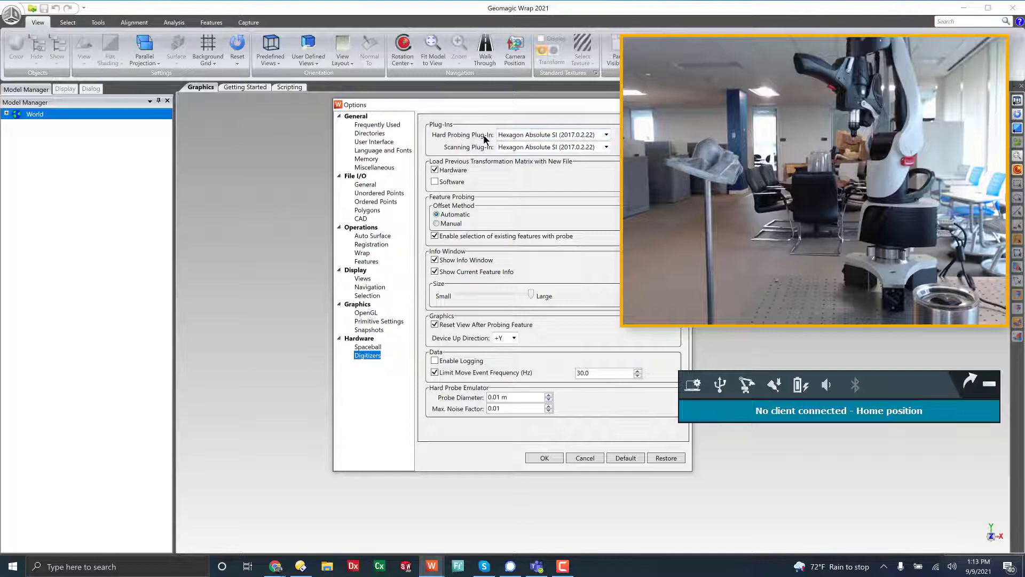
click(551, 146)
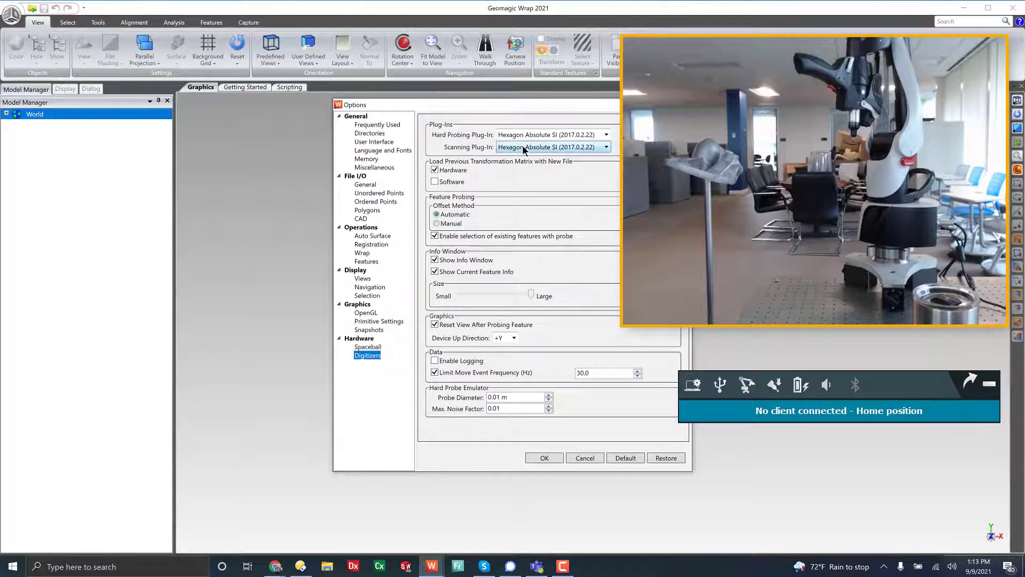
click(543, 458)
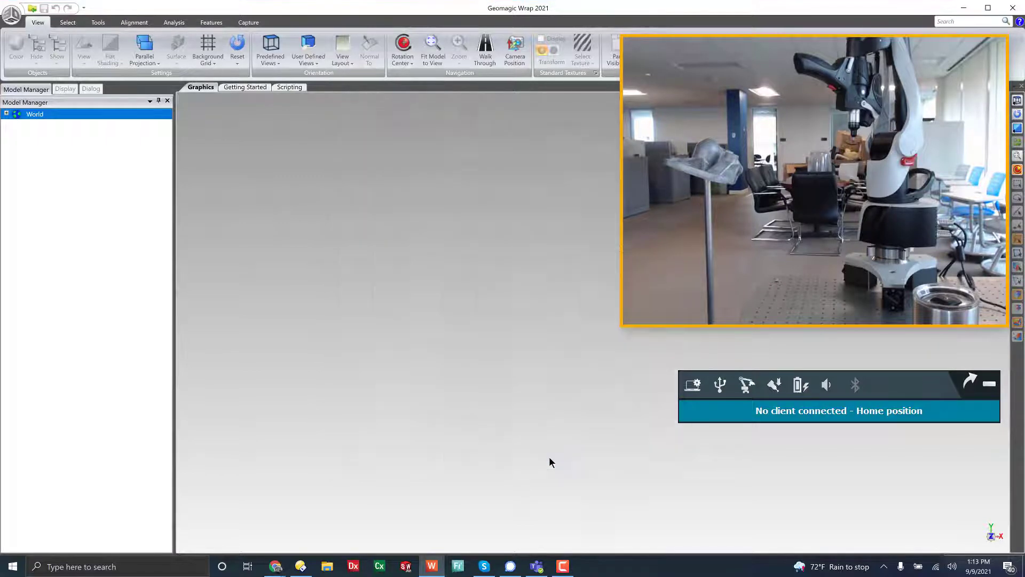
click(248, 21)
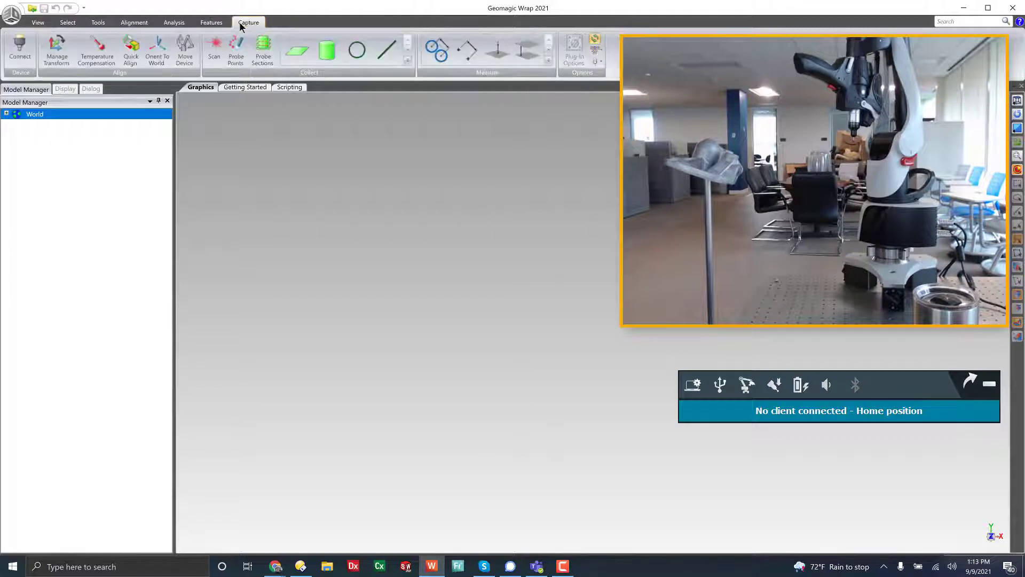
mouse_move(214, 51)
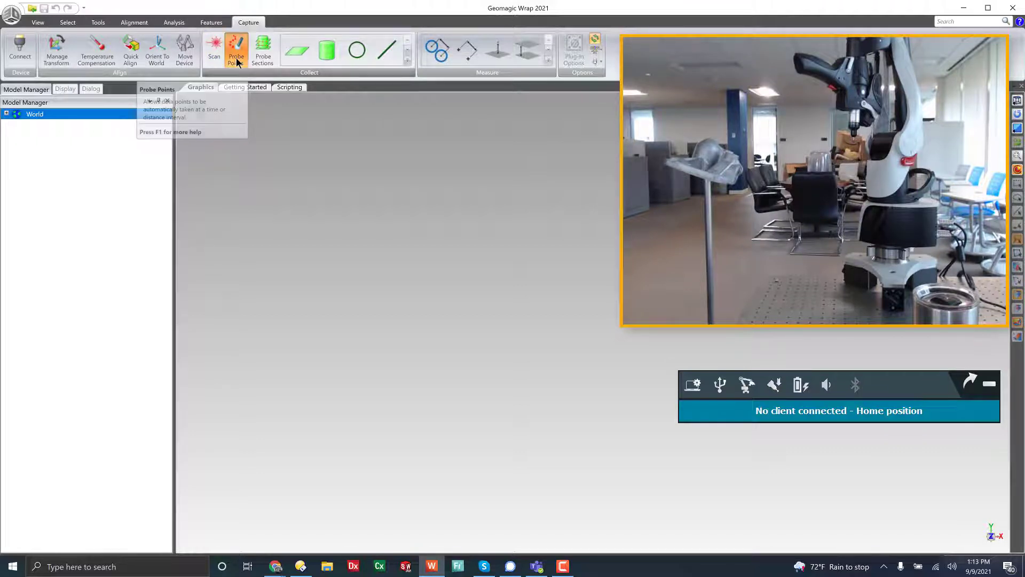
click(235, 50)
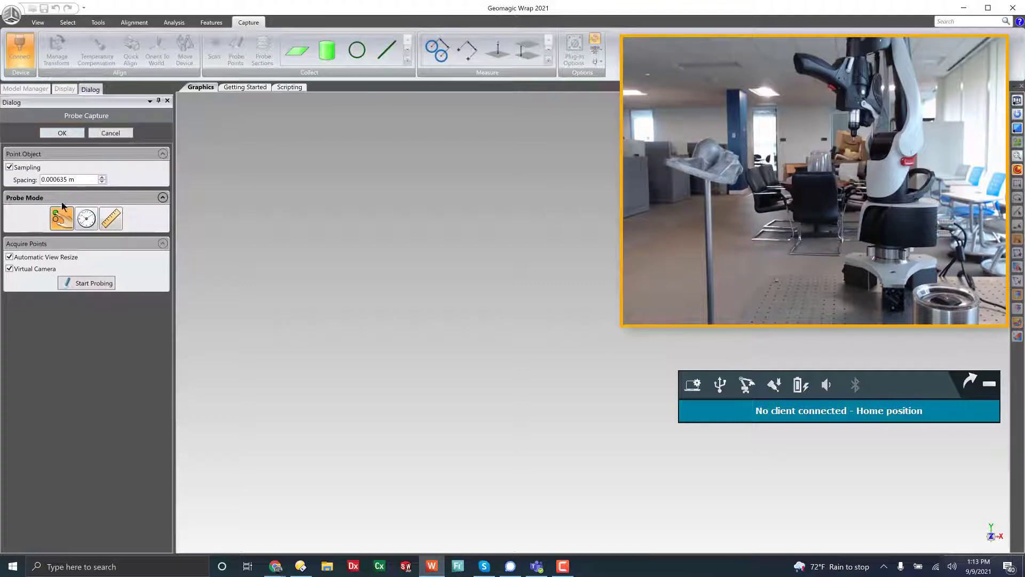
mouse_move(62, 218)
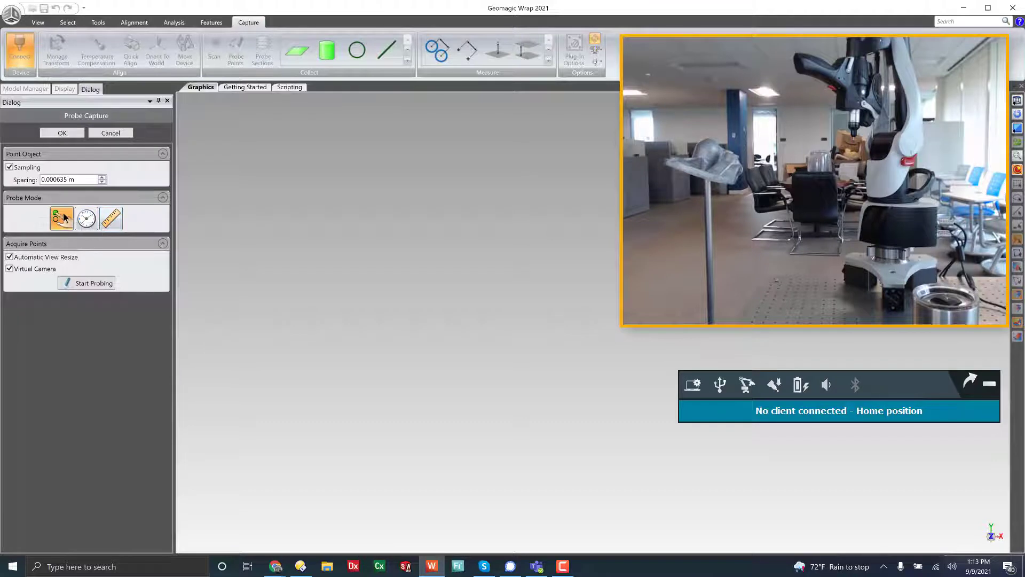
click(93, 282)
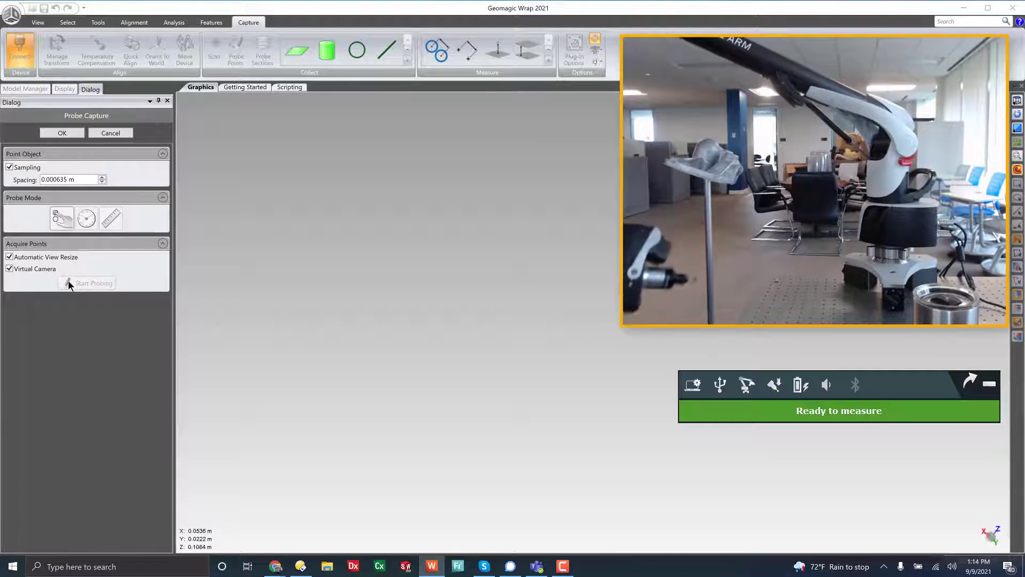
click(92, 282)
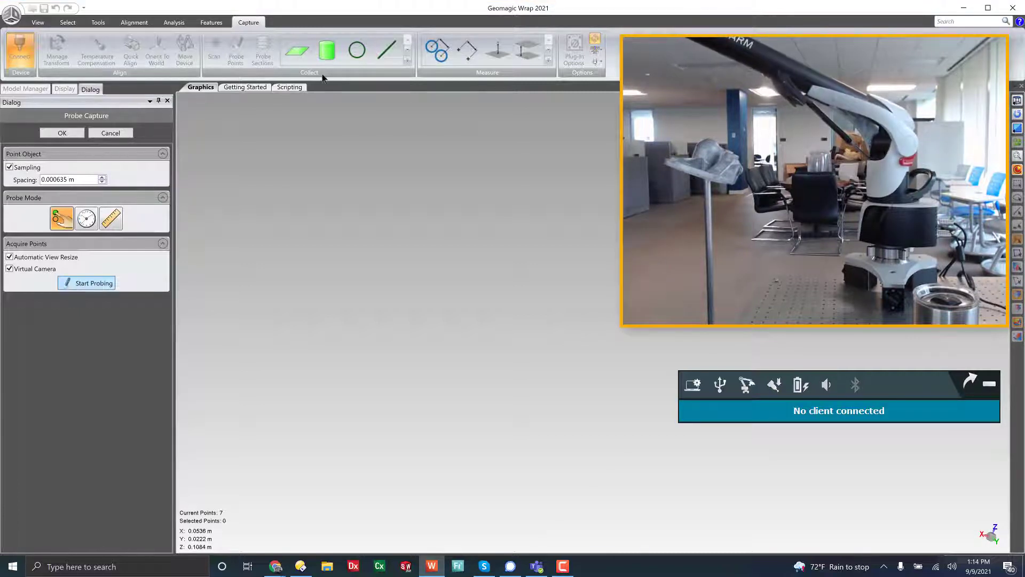
click(61, 133)
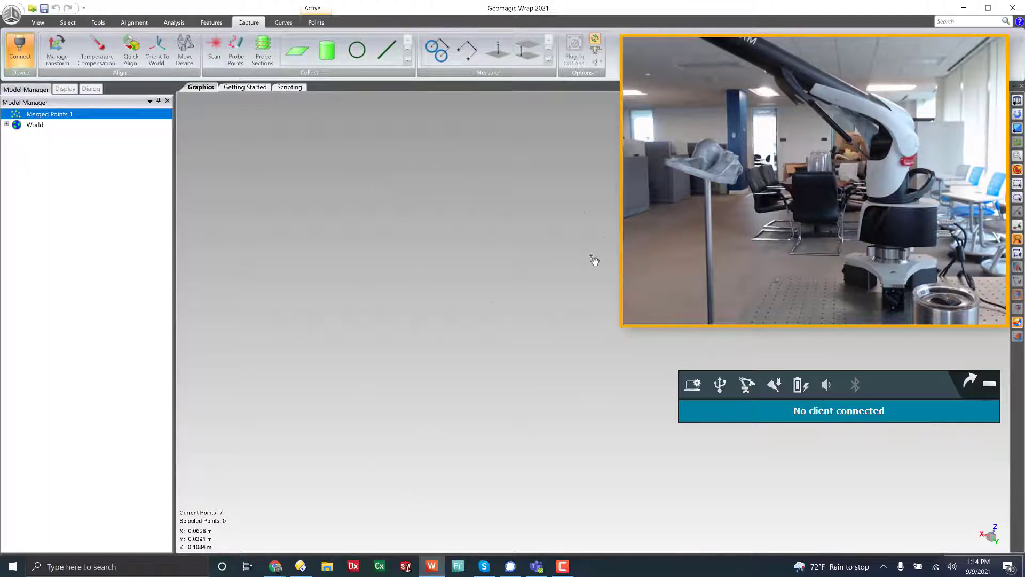
mouse_move(547, 185)
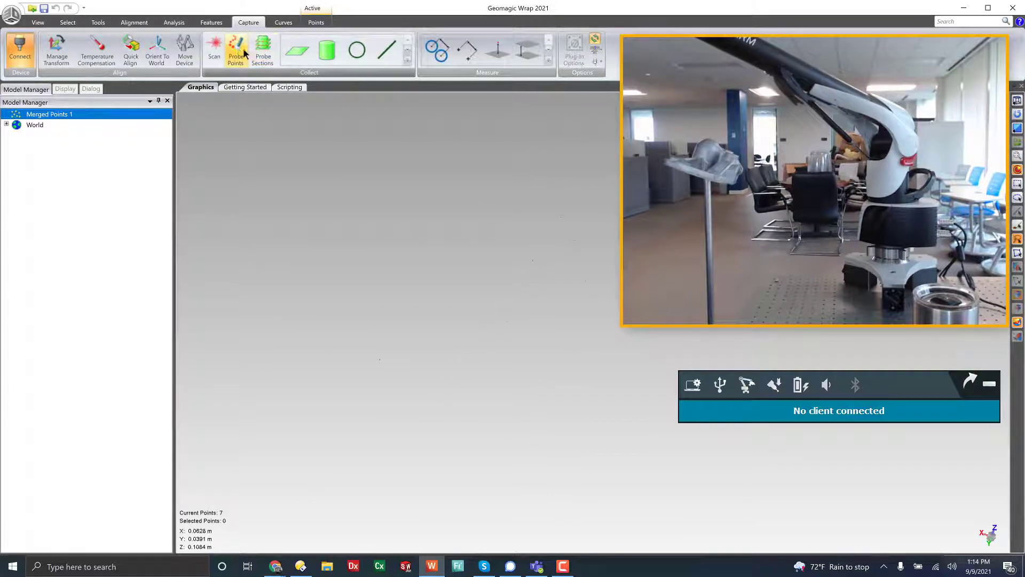
mouse_move(295, 51)
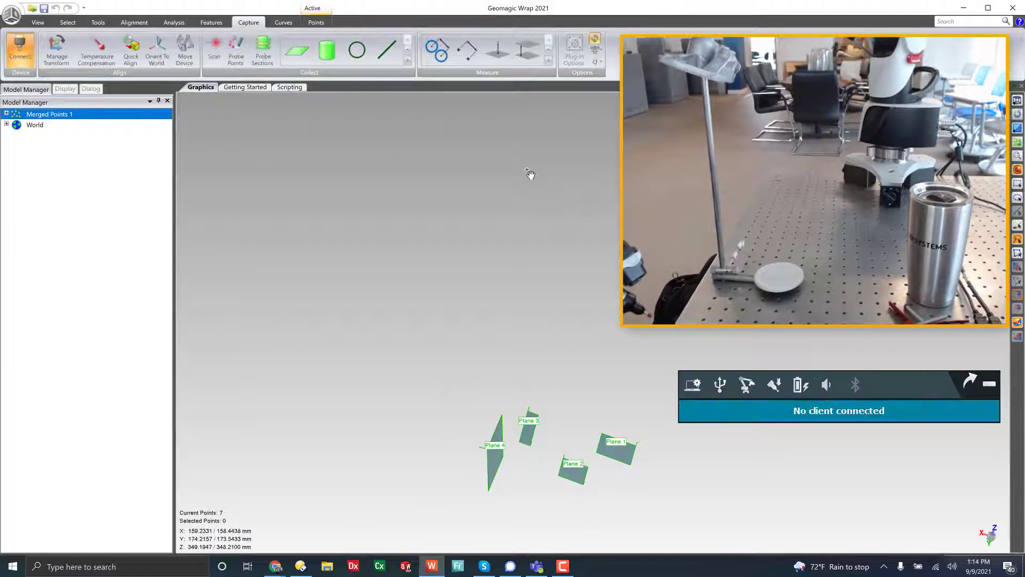
Step: Zoom in and rotate the view around the four probed planes
drag(529, 174, 546, 289)
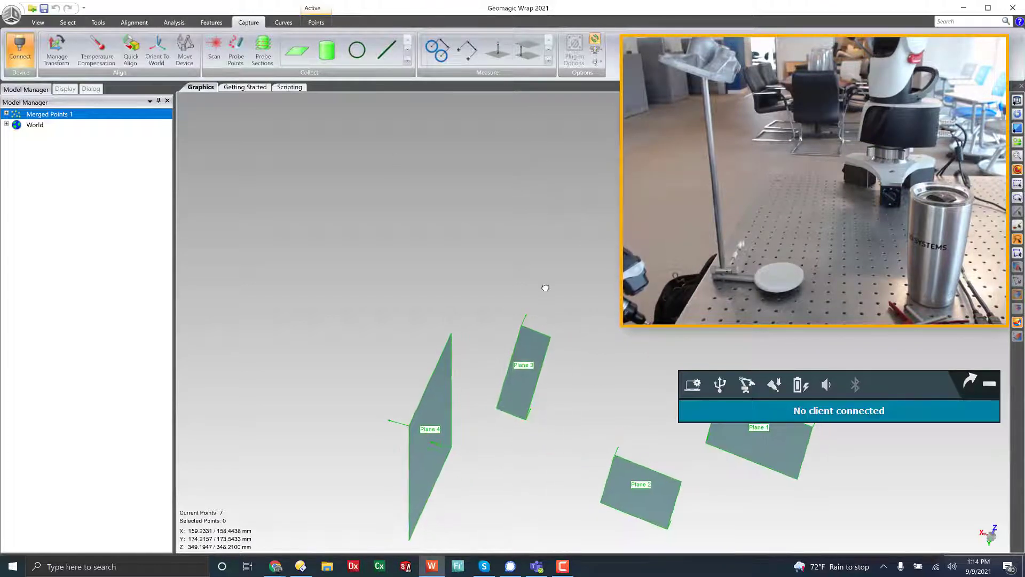
drag(545, 288, 621, 376)
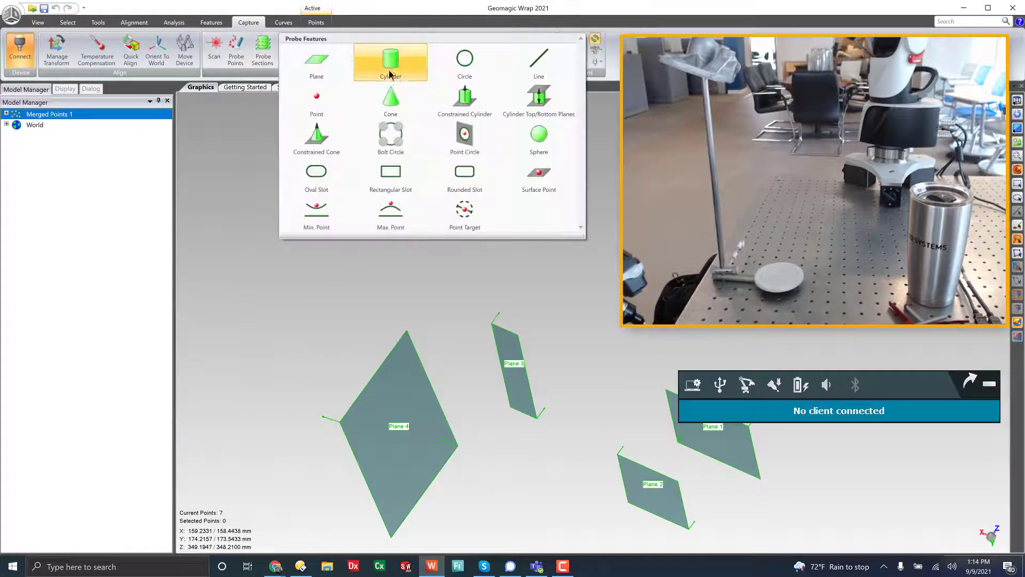
mouse_move(464, 171)
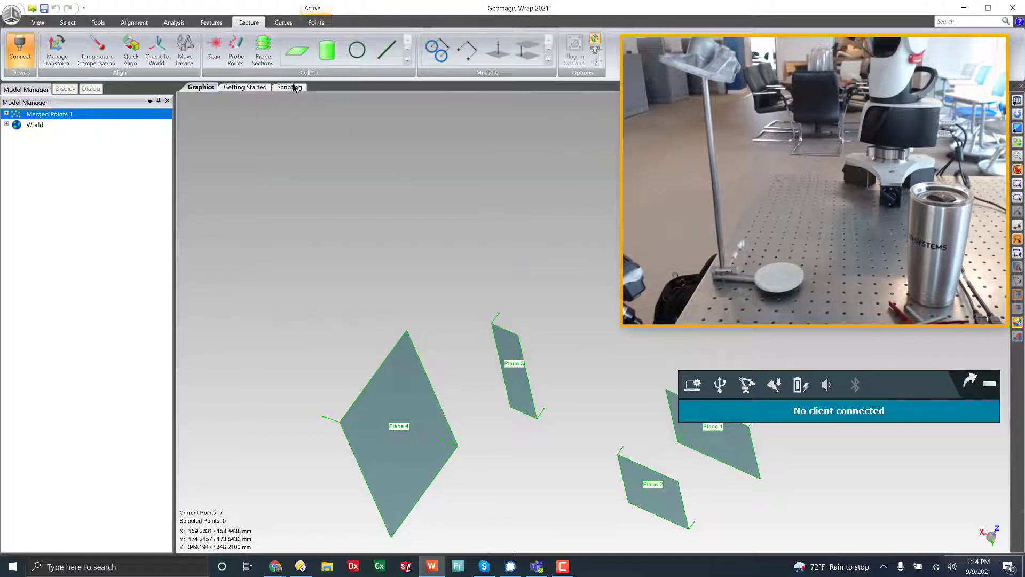
mouse_move(436, 50)
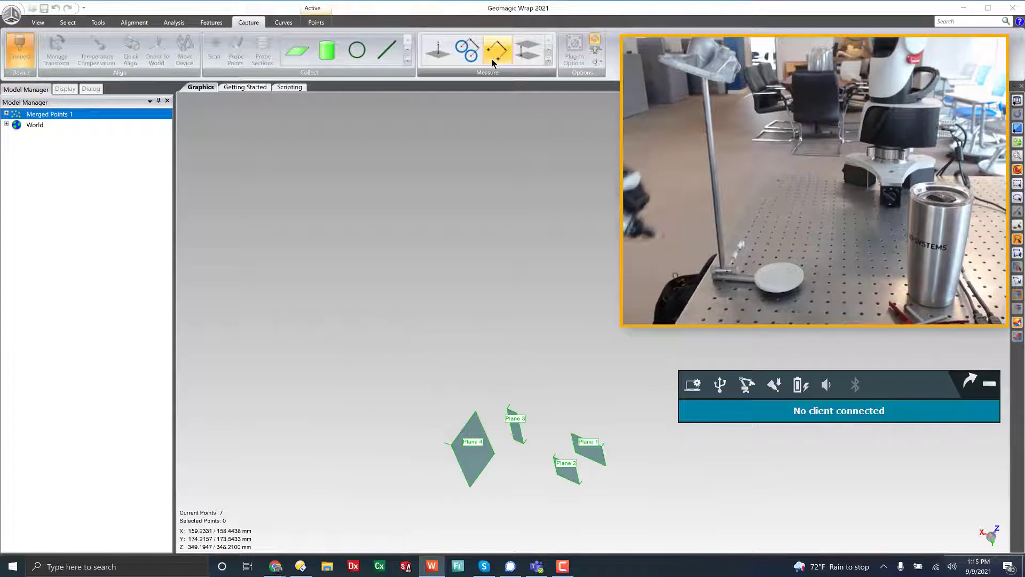
click(497, 50)
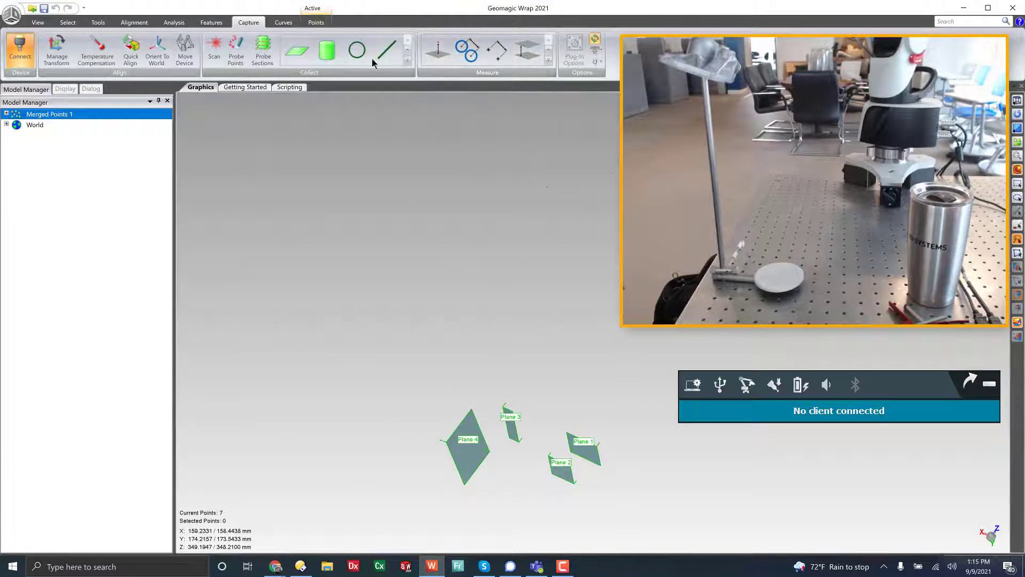
mouse_move(185, 51)
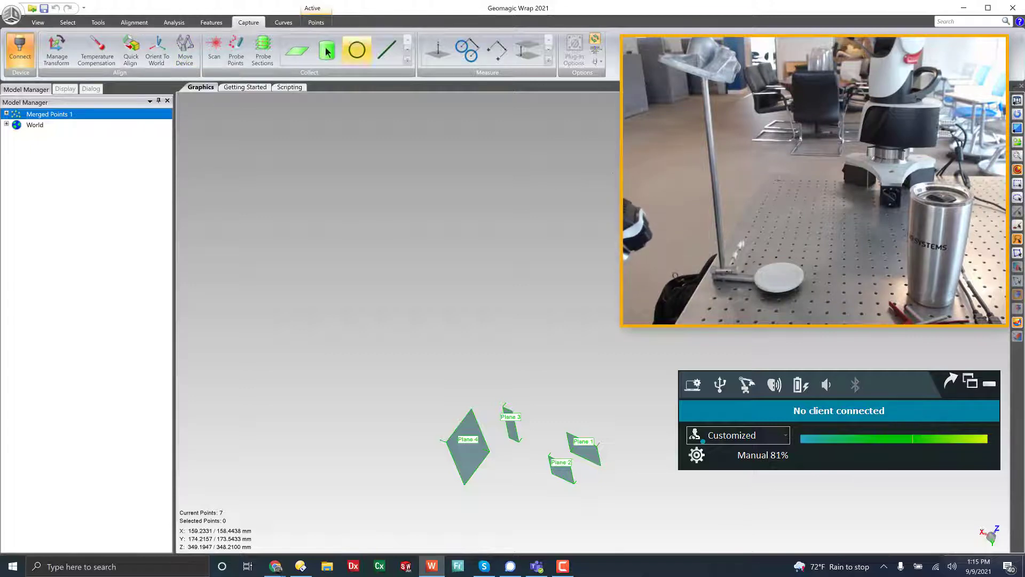
Step: Open the Hexagon Absolute scan dialog and enable Reduce Noise under Advanced Options
click(213, 49)
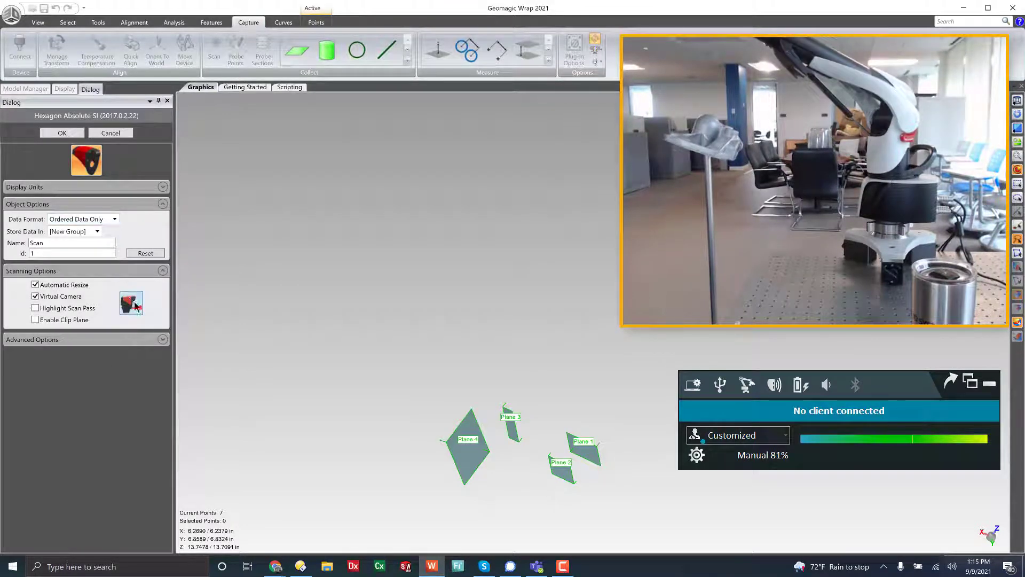
mouse_move(131, 302)
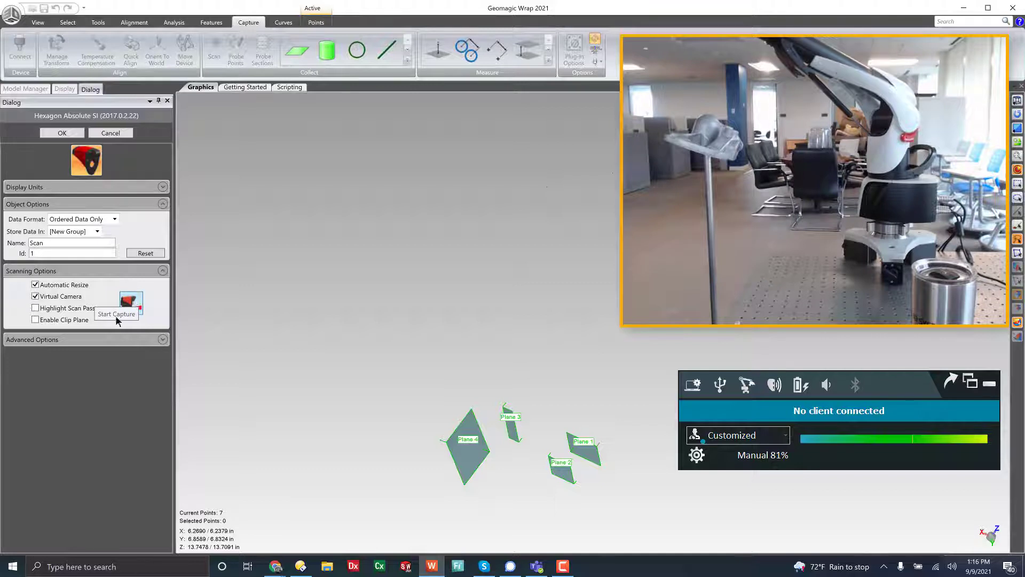
click(32, 340)
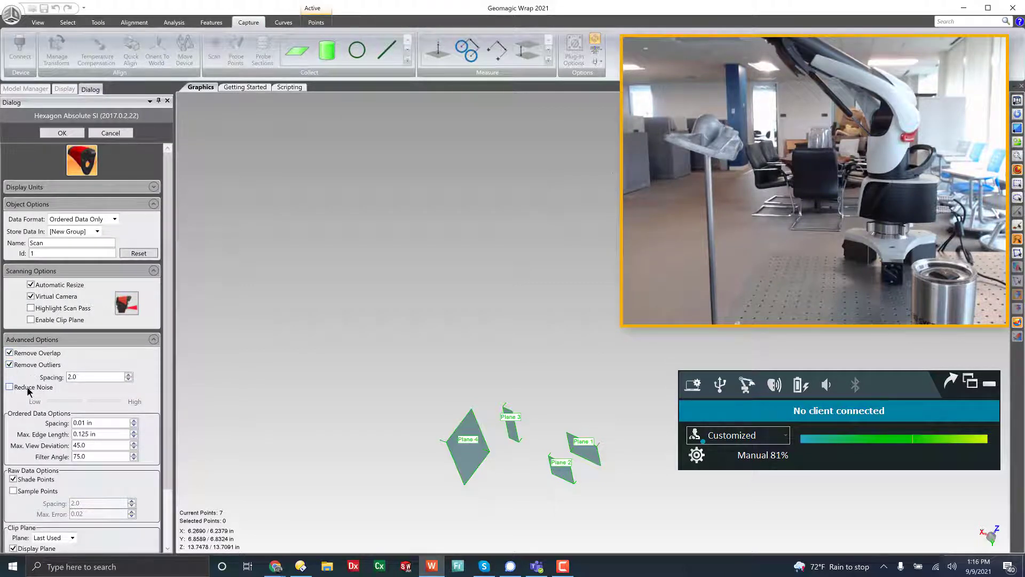
click(11, 387)
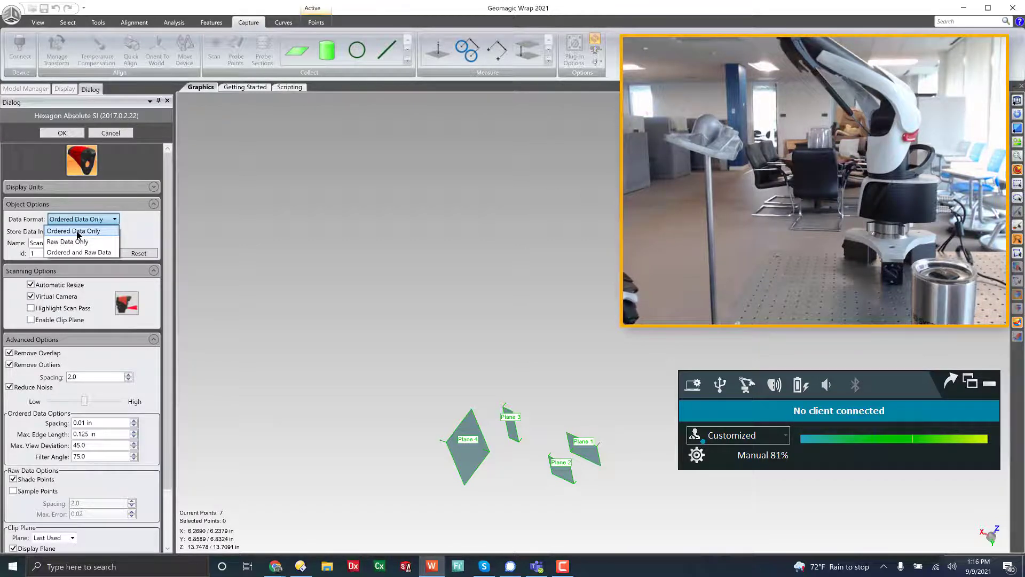
mouse_move(67, 241)
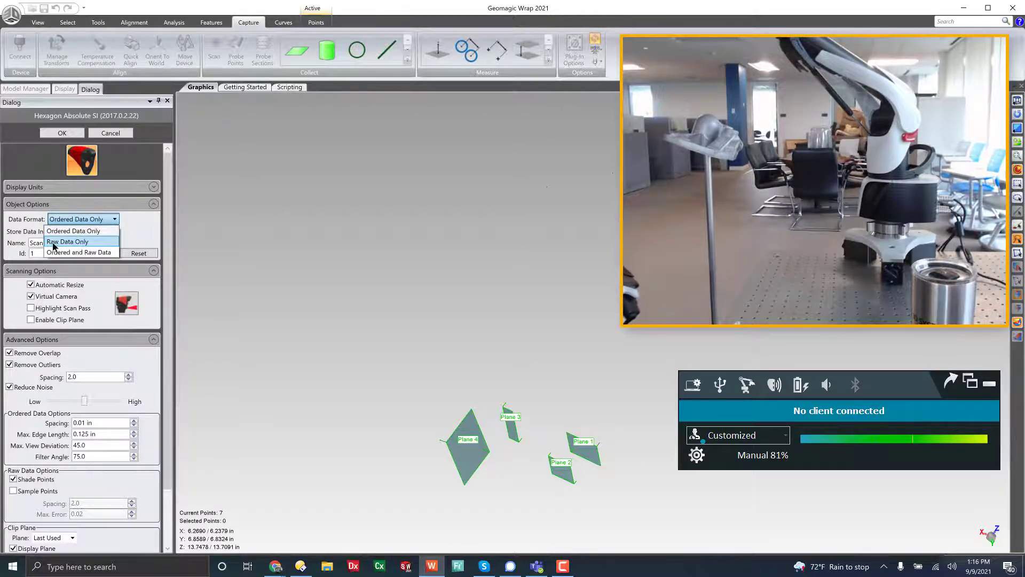
mouse_move(79, 252)
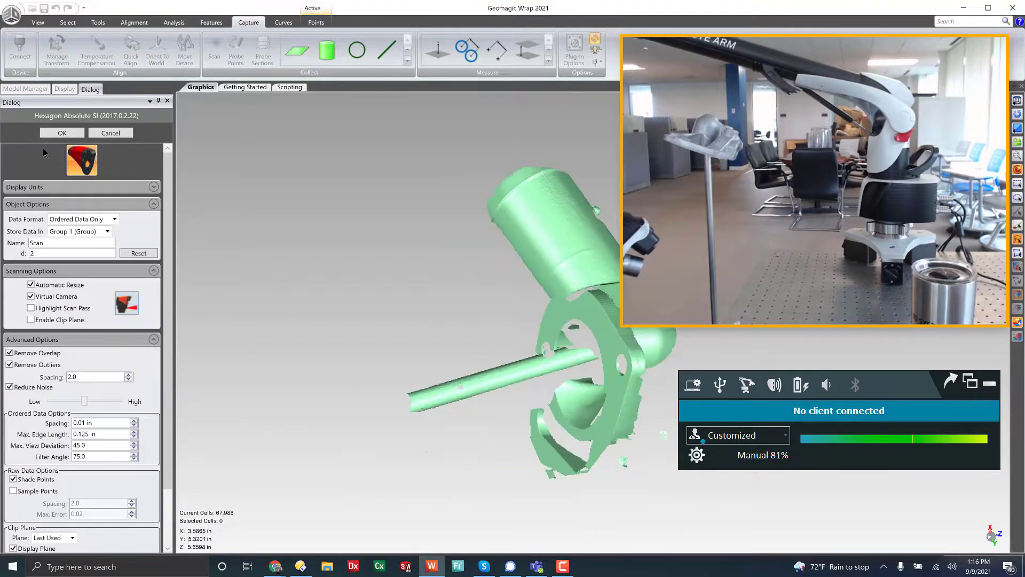
Step: Accept the laser scan so the green scan data is kept as Group 1
click(61, 133)
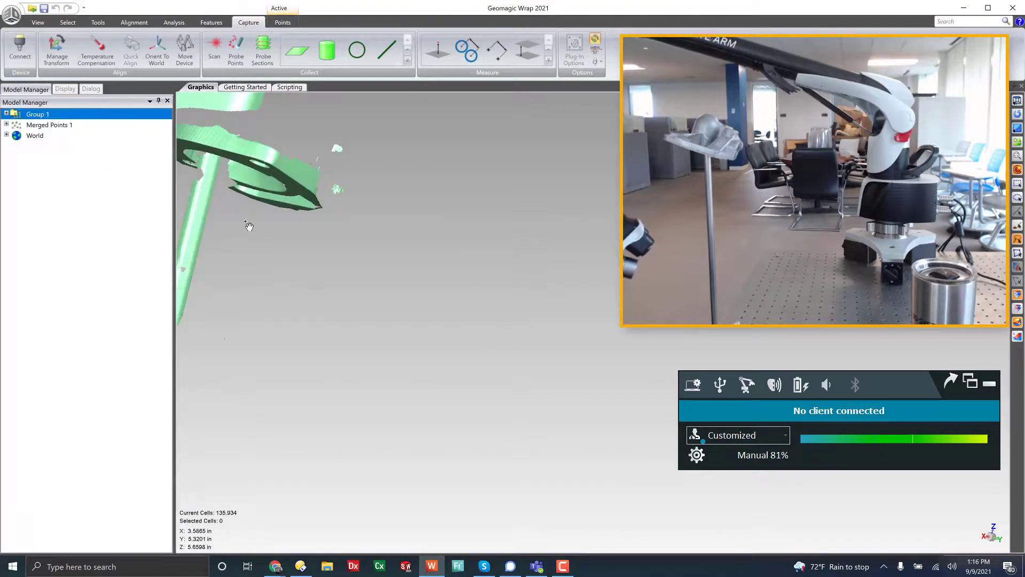